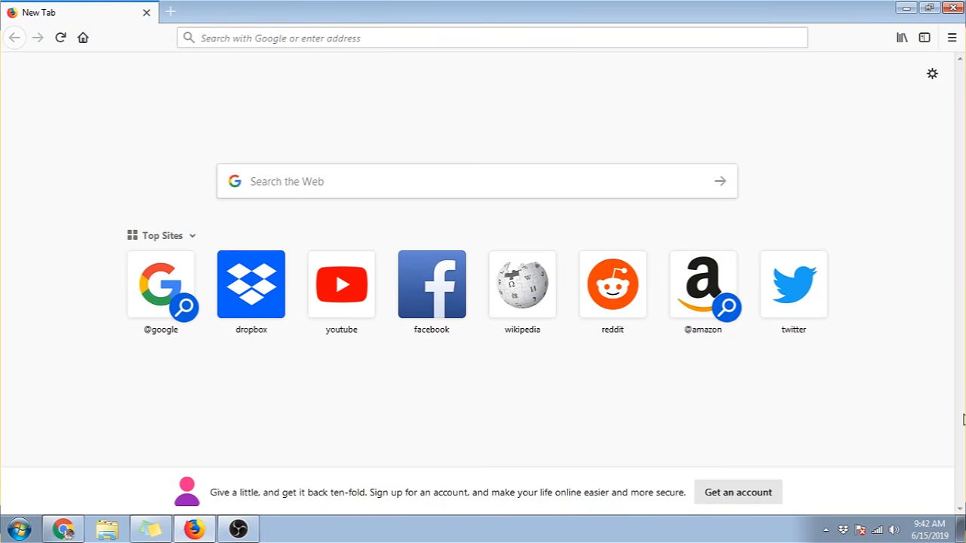
mouse_move(724, 283)
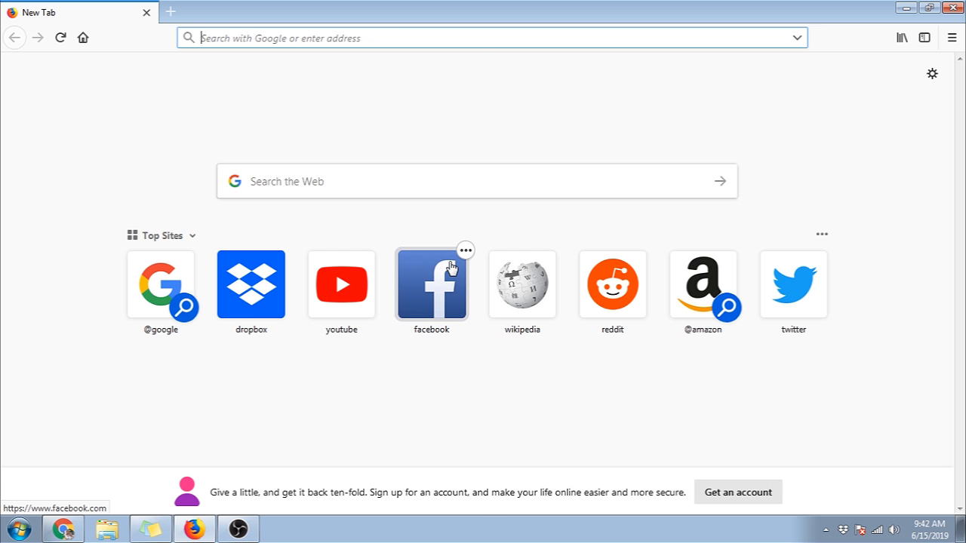
mouse_move(459, 240)
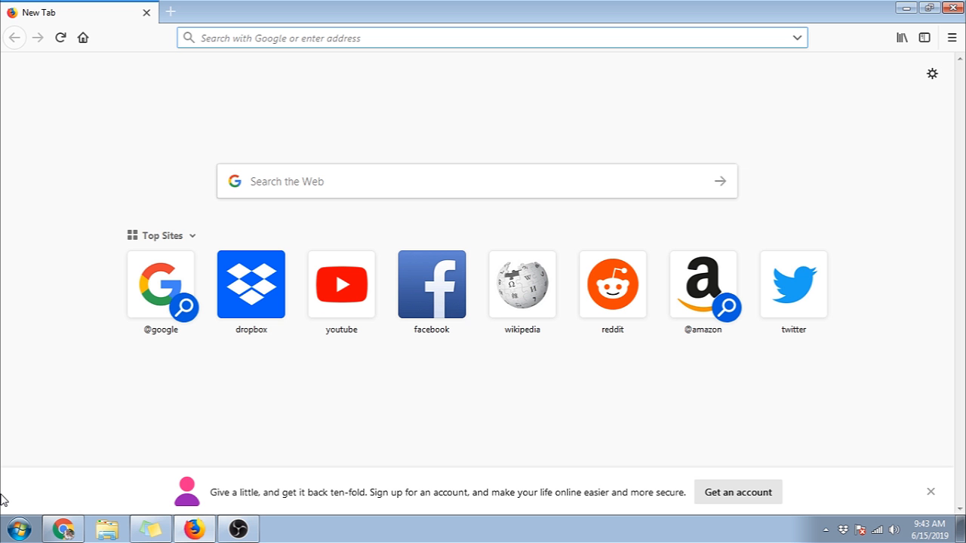
mouse_move(459, 240)
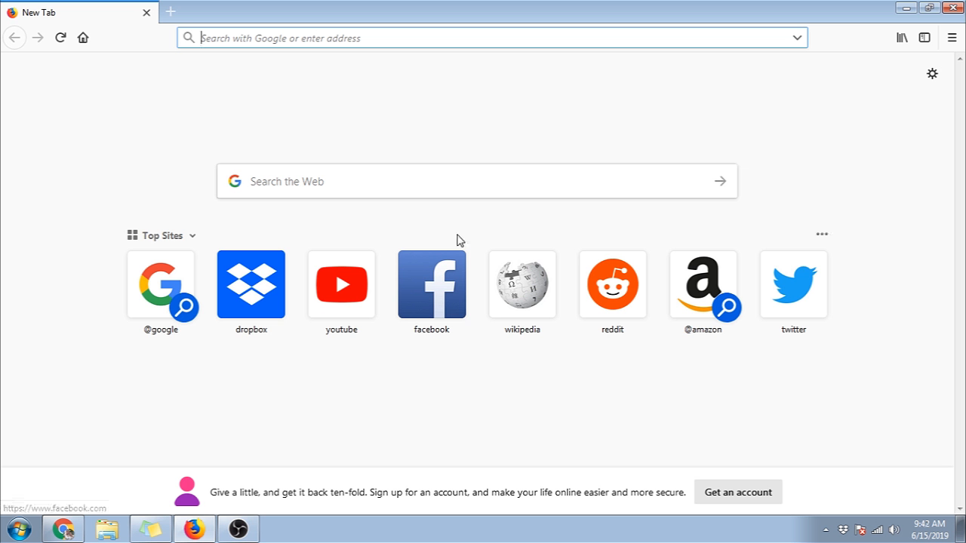
- Run ipconfig in Command Prompt to find the default gateway 192.168.1.1
left_click(21, 528)
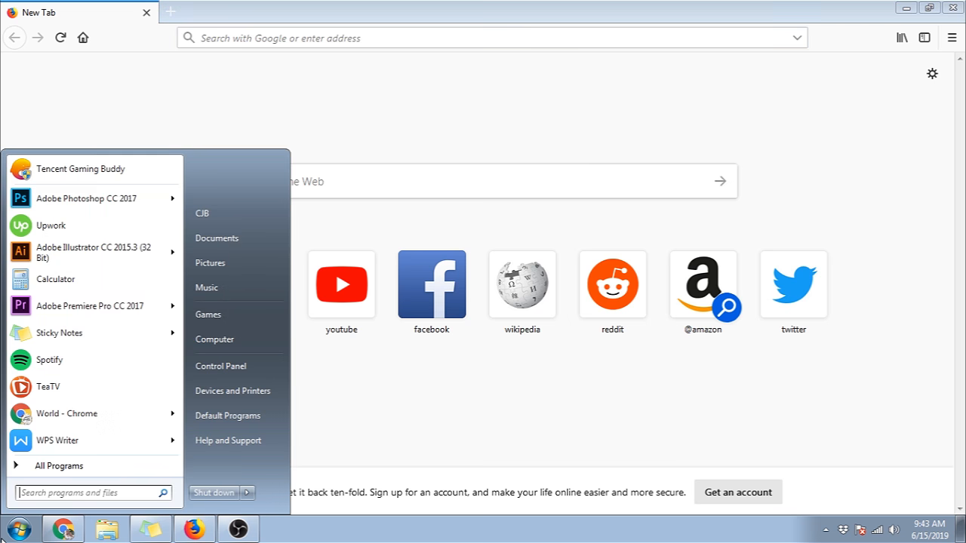
type("cmd")
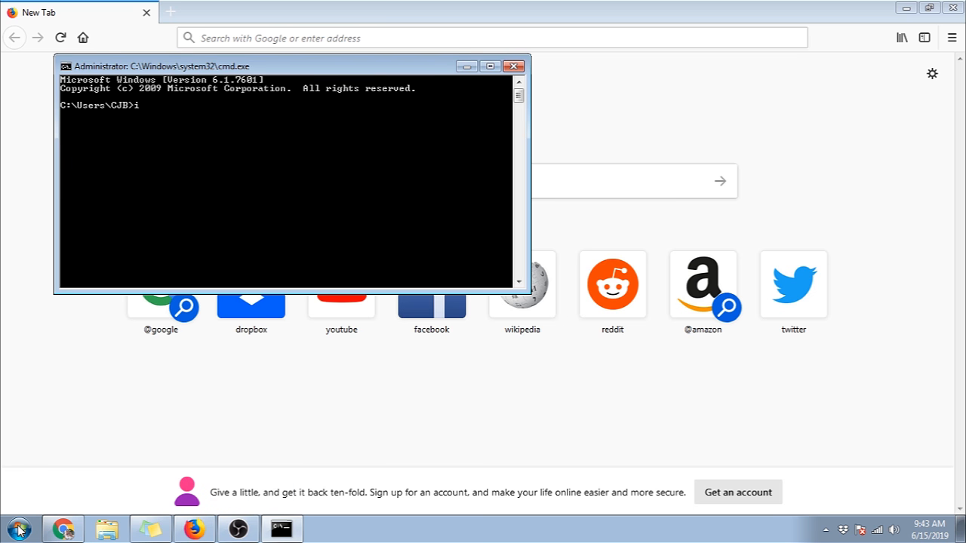
type("pconfig")
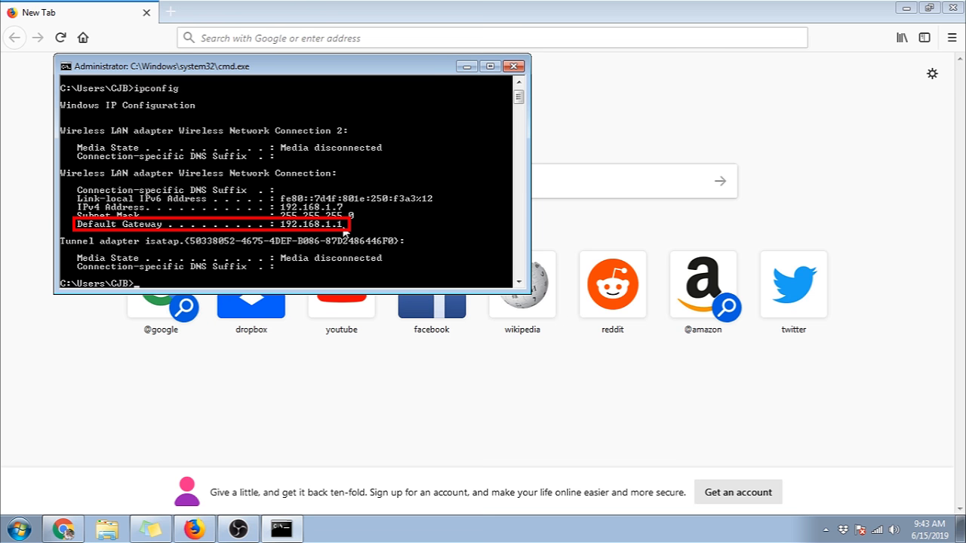
mouse_move(303, 238)
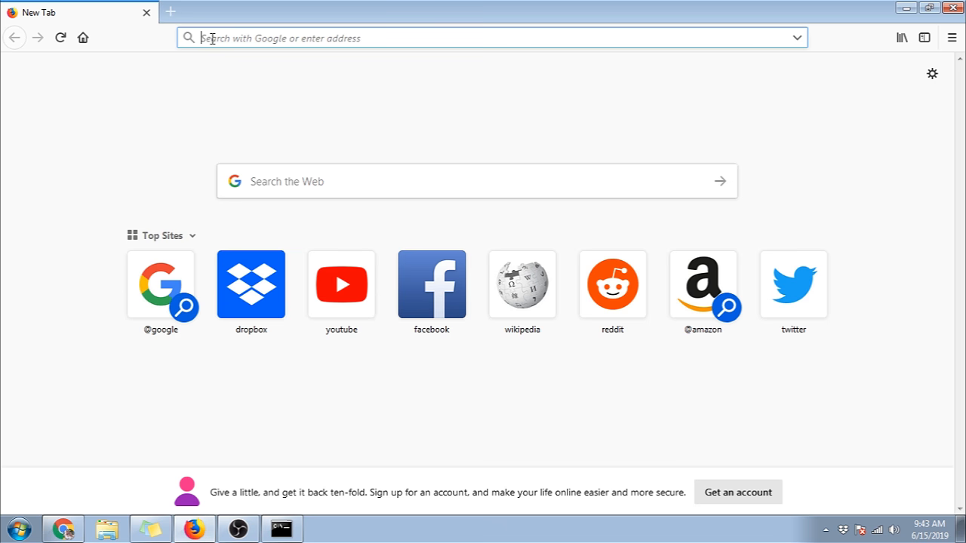
- Load 192.168.1.1 and continue past the security warning to the PLDT login page
type("192.168.1.1")
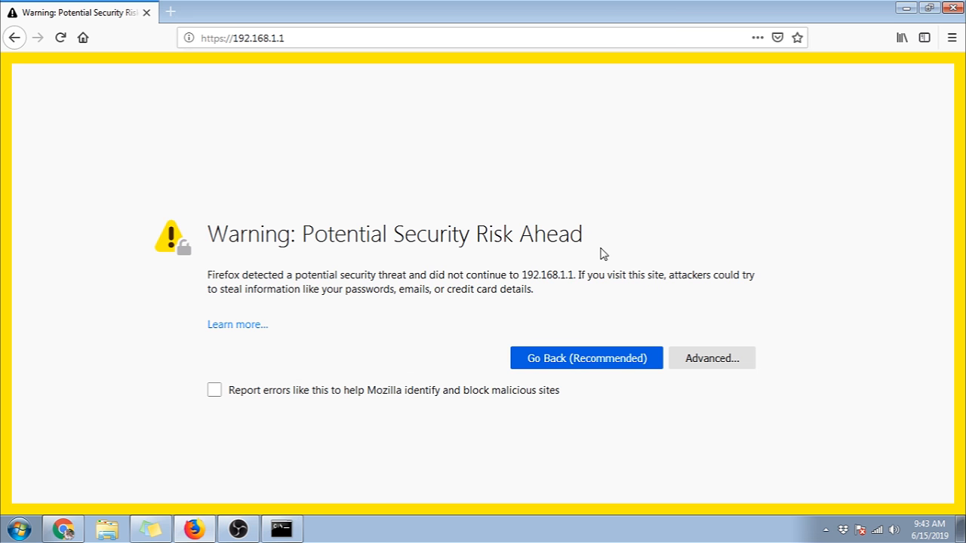
mouse_move(465, 335)
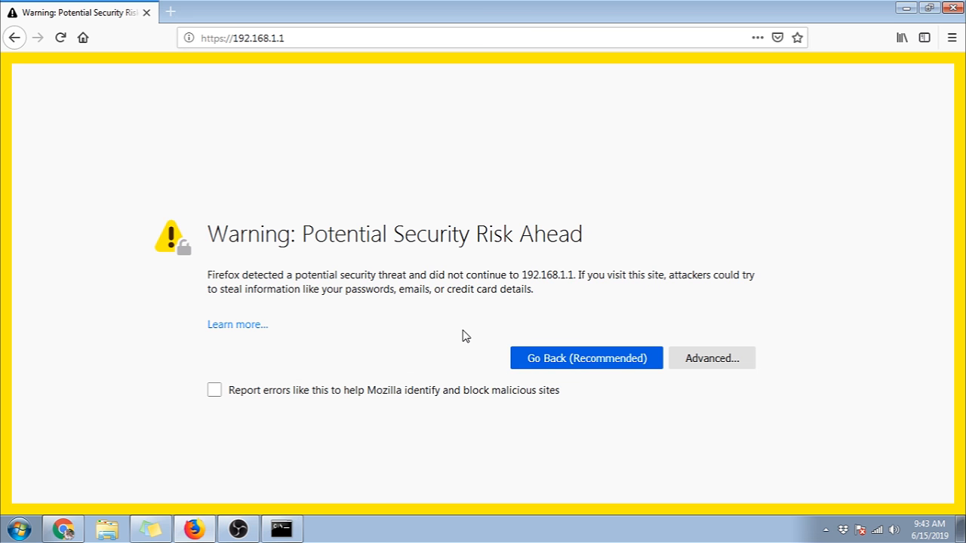
mouse_move(335, 370)
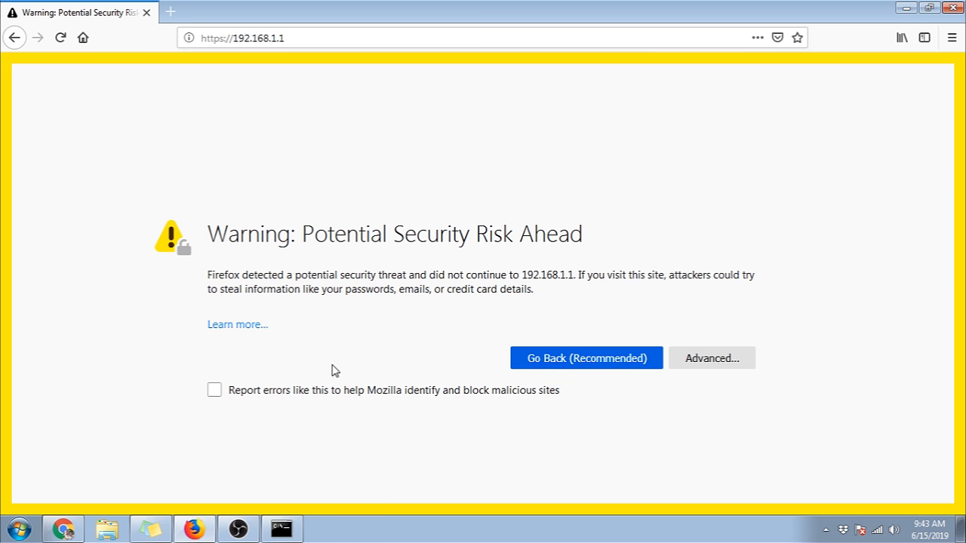
mouse_move(655, 361)
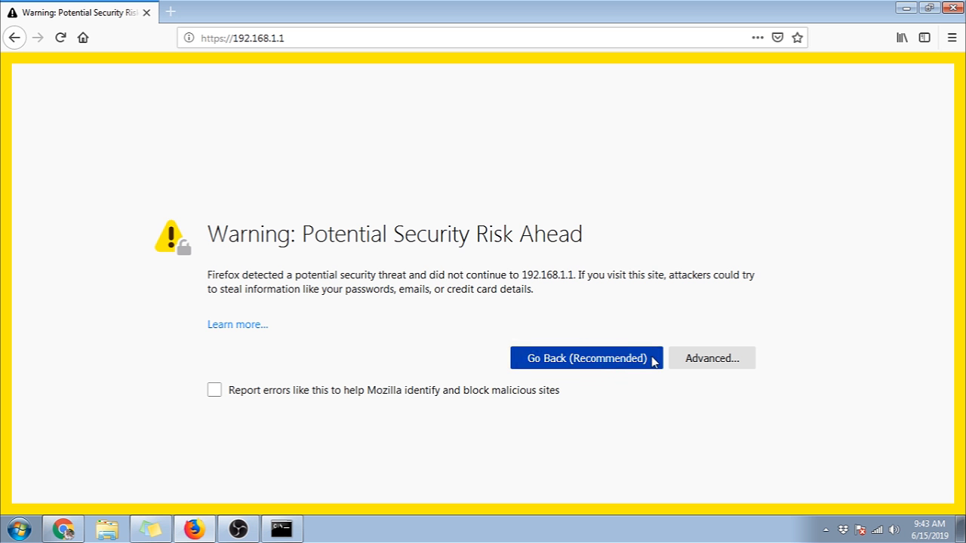
mouse_move(595, 368)
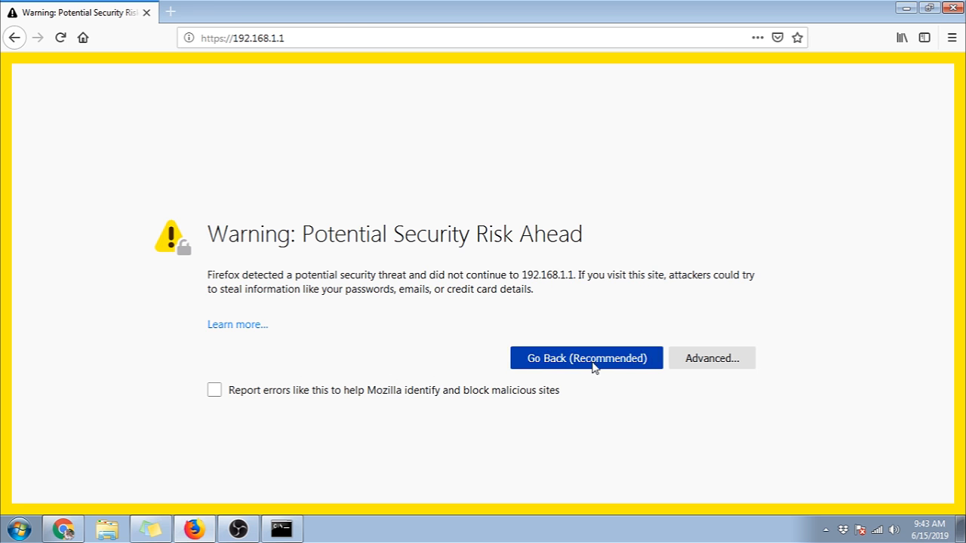
left_click(712, 357)
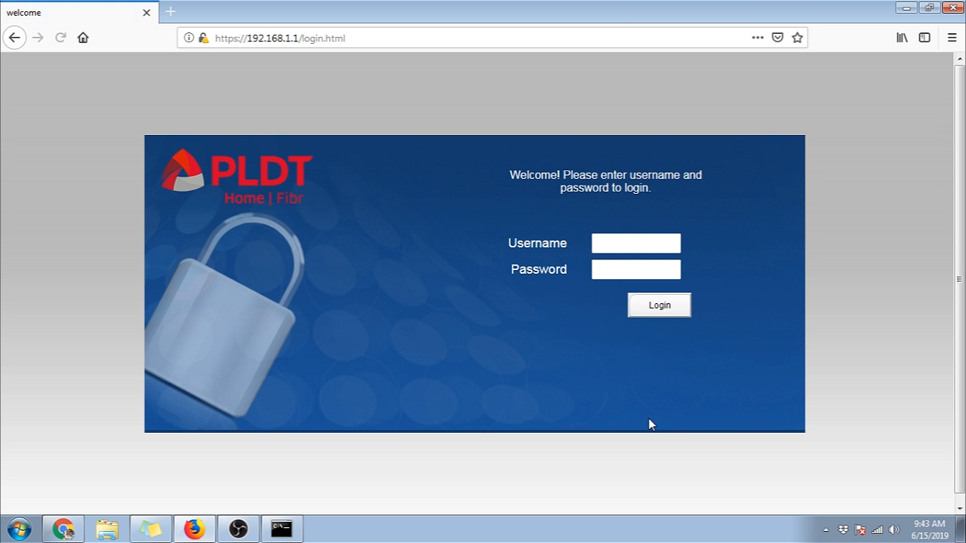
- Log in to the router dashboard as admin to reach the Device Information status page
left_click(619, 241)
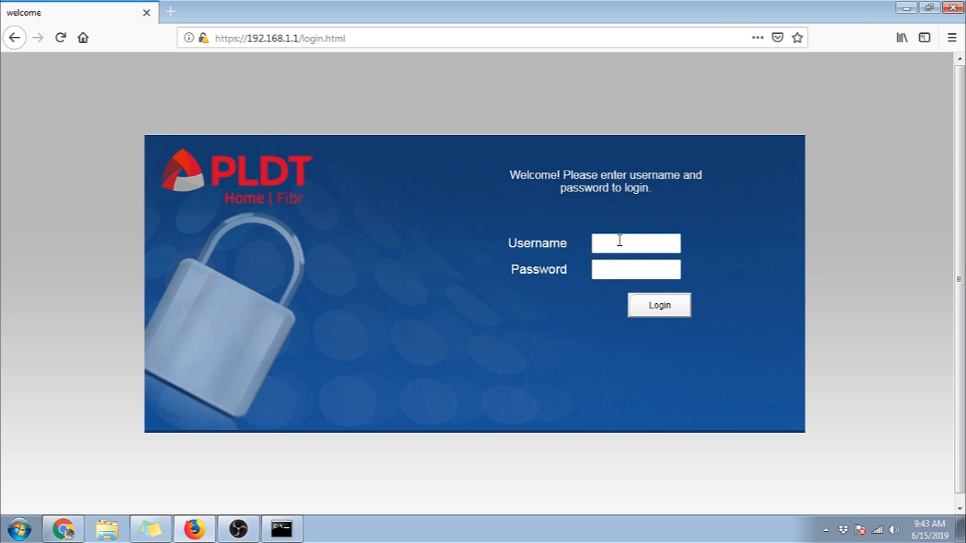
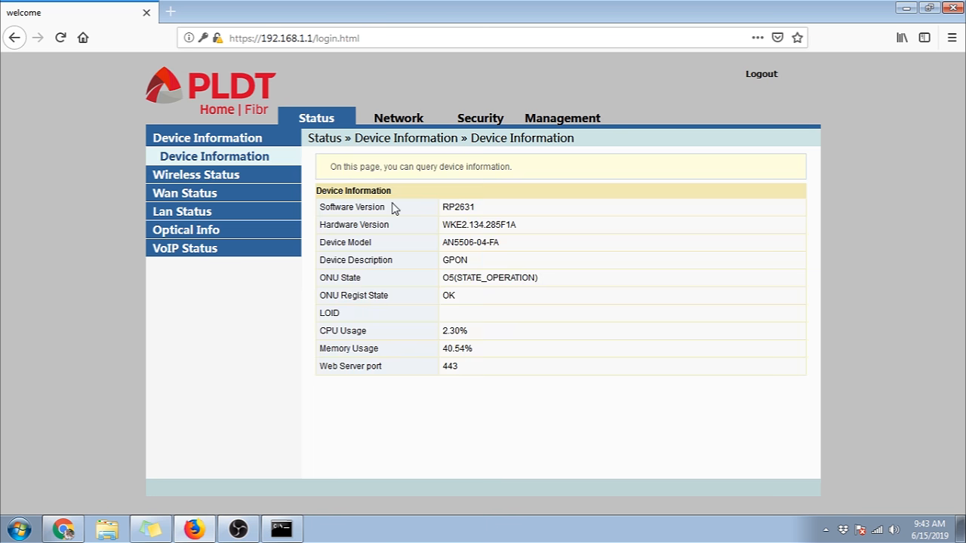
mouse_move(239, 263)
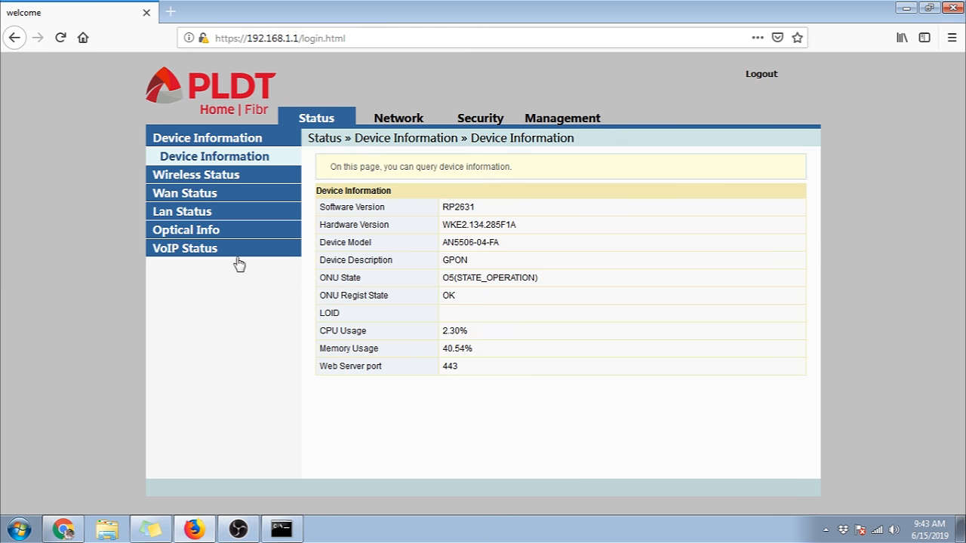
- Change the admin password under Management, apply it, and log out
left_click(561, 117)
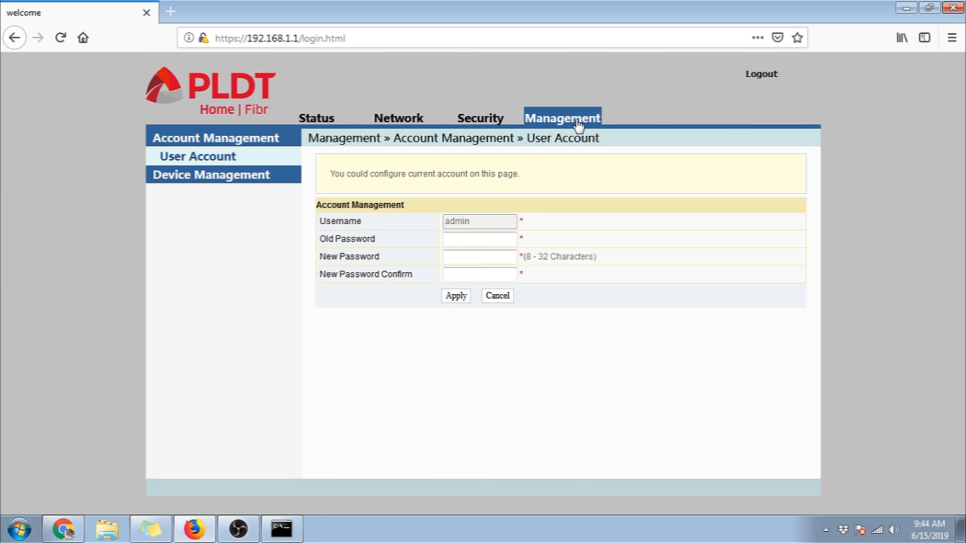
left_click(478, 238)
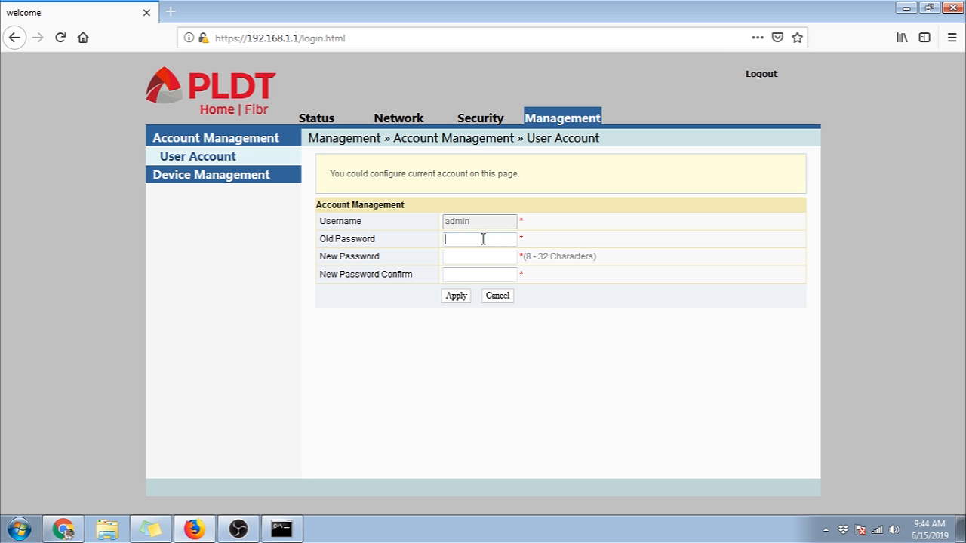
type("password")
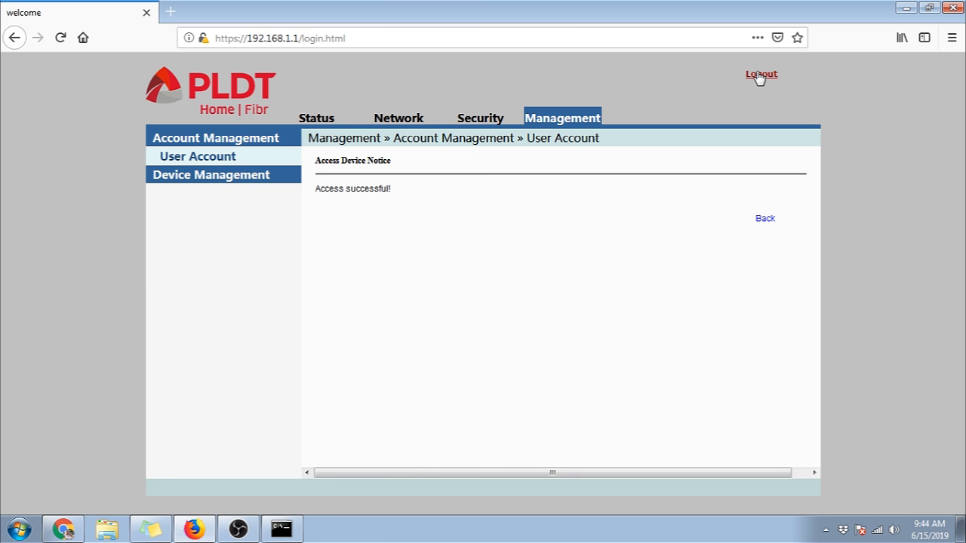
left_click(760, 74)
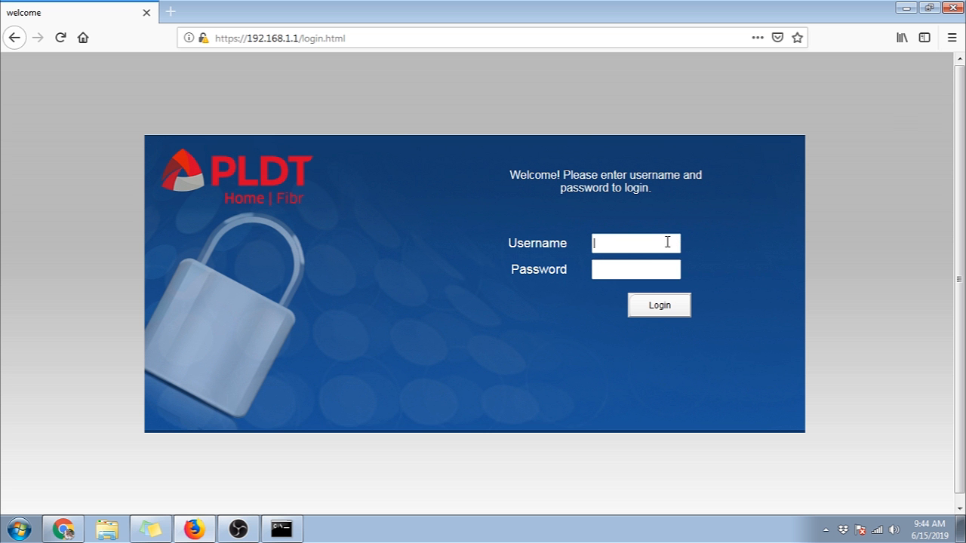
- Log back in as admin with the new password
type("admin")
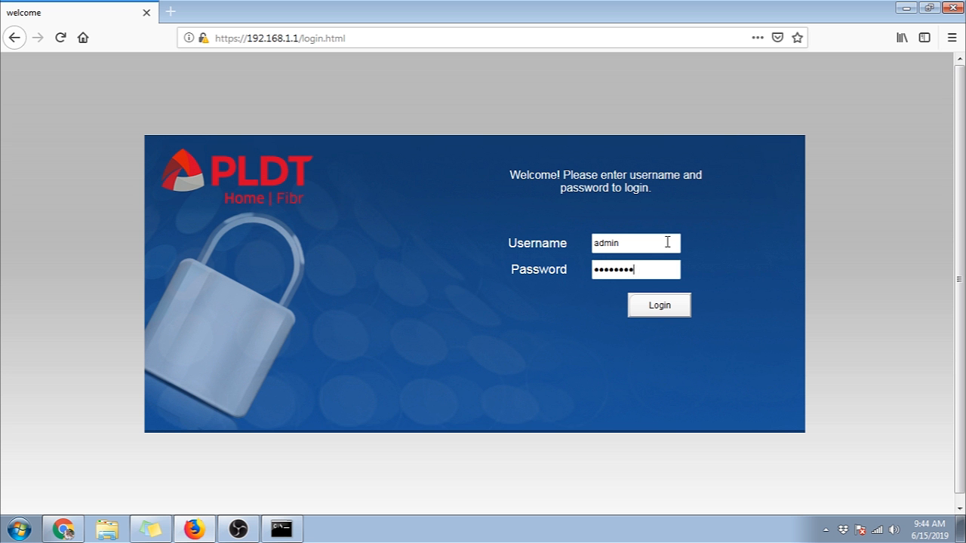
left_click(658, 305)
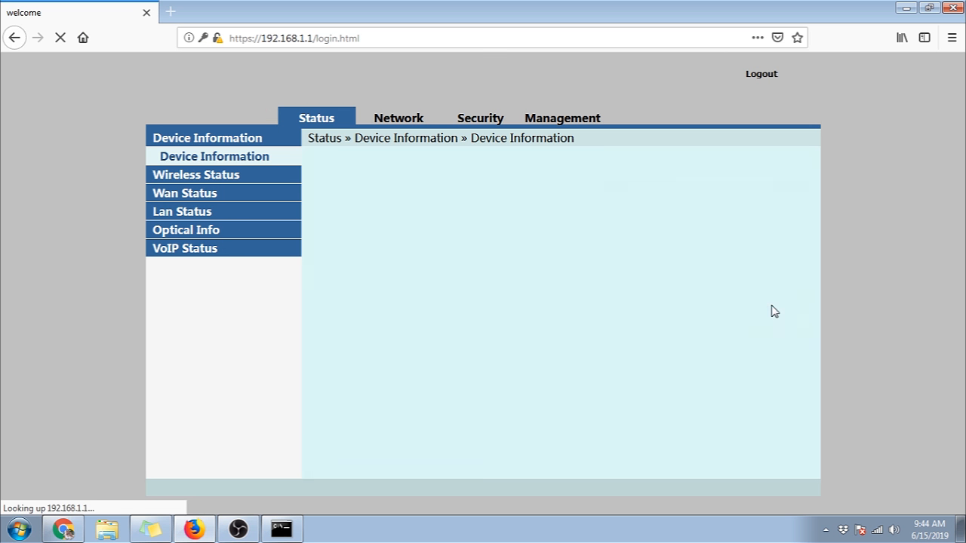